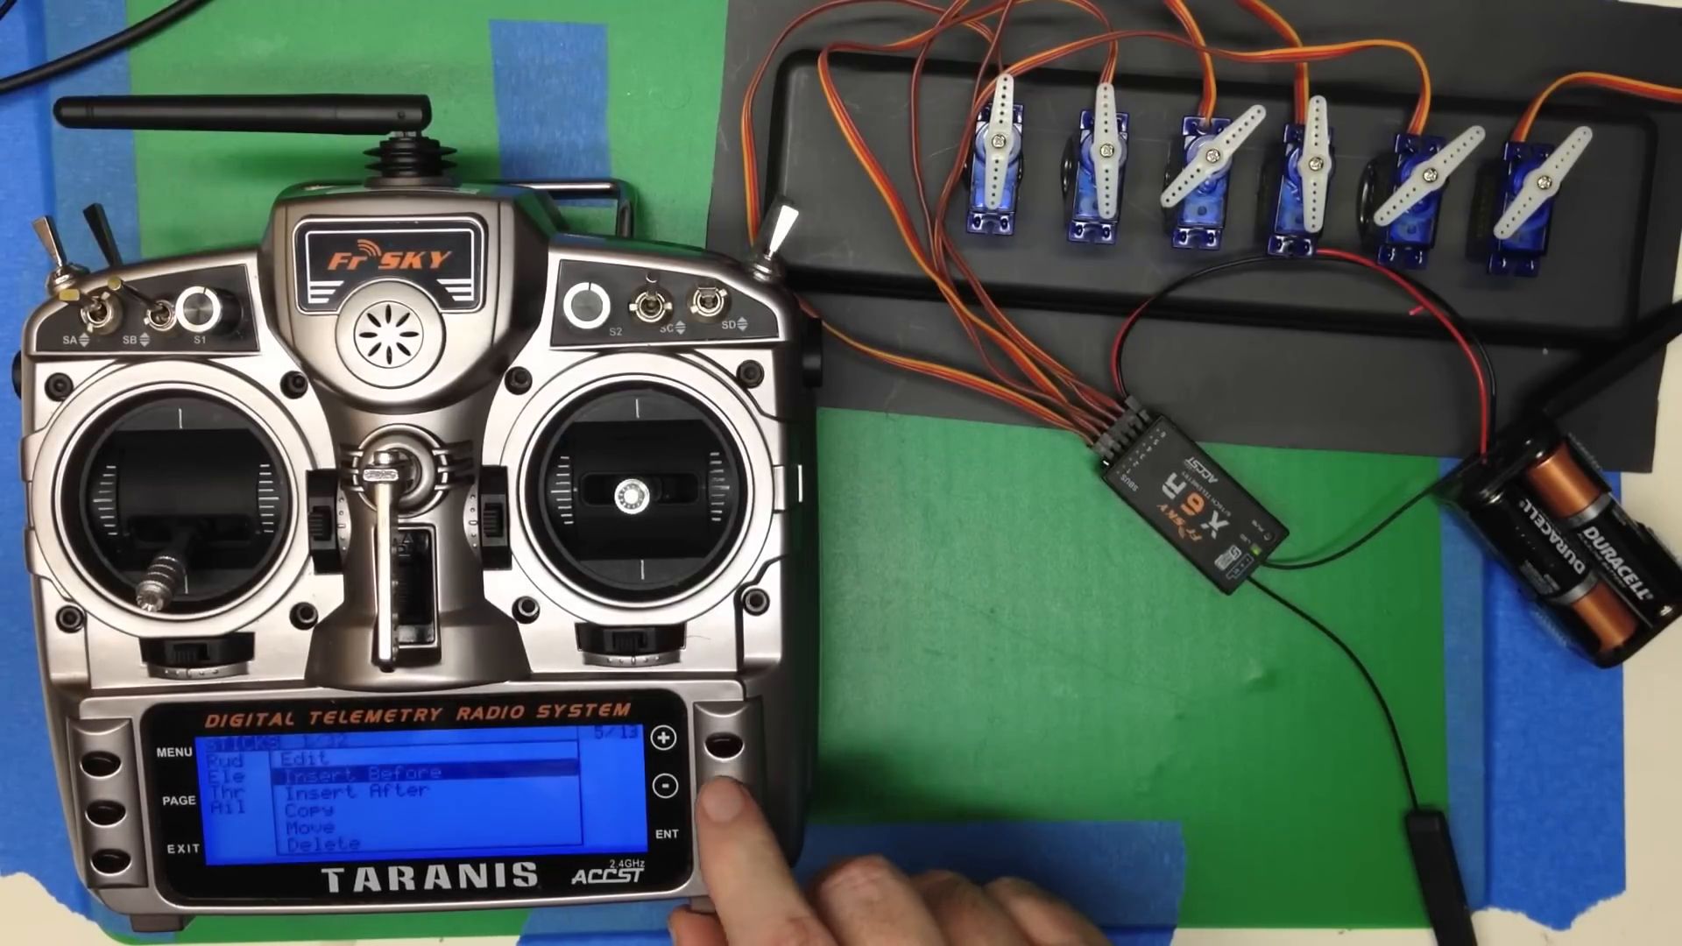
- Insert a new rudder expo line before the existing one, opening its editor at weight 100, expo 0
click(672, 834)
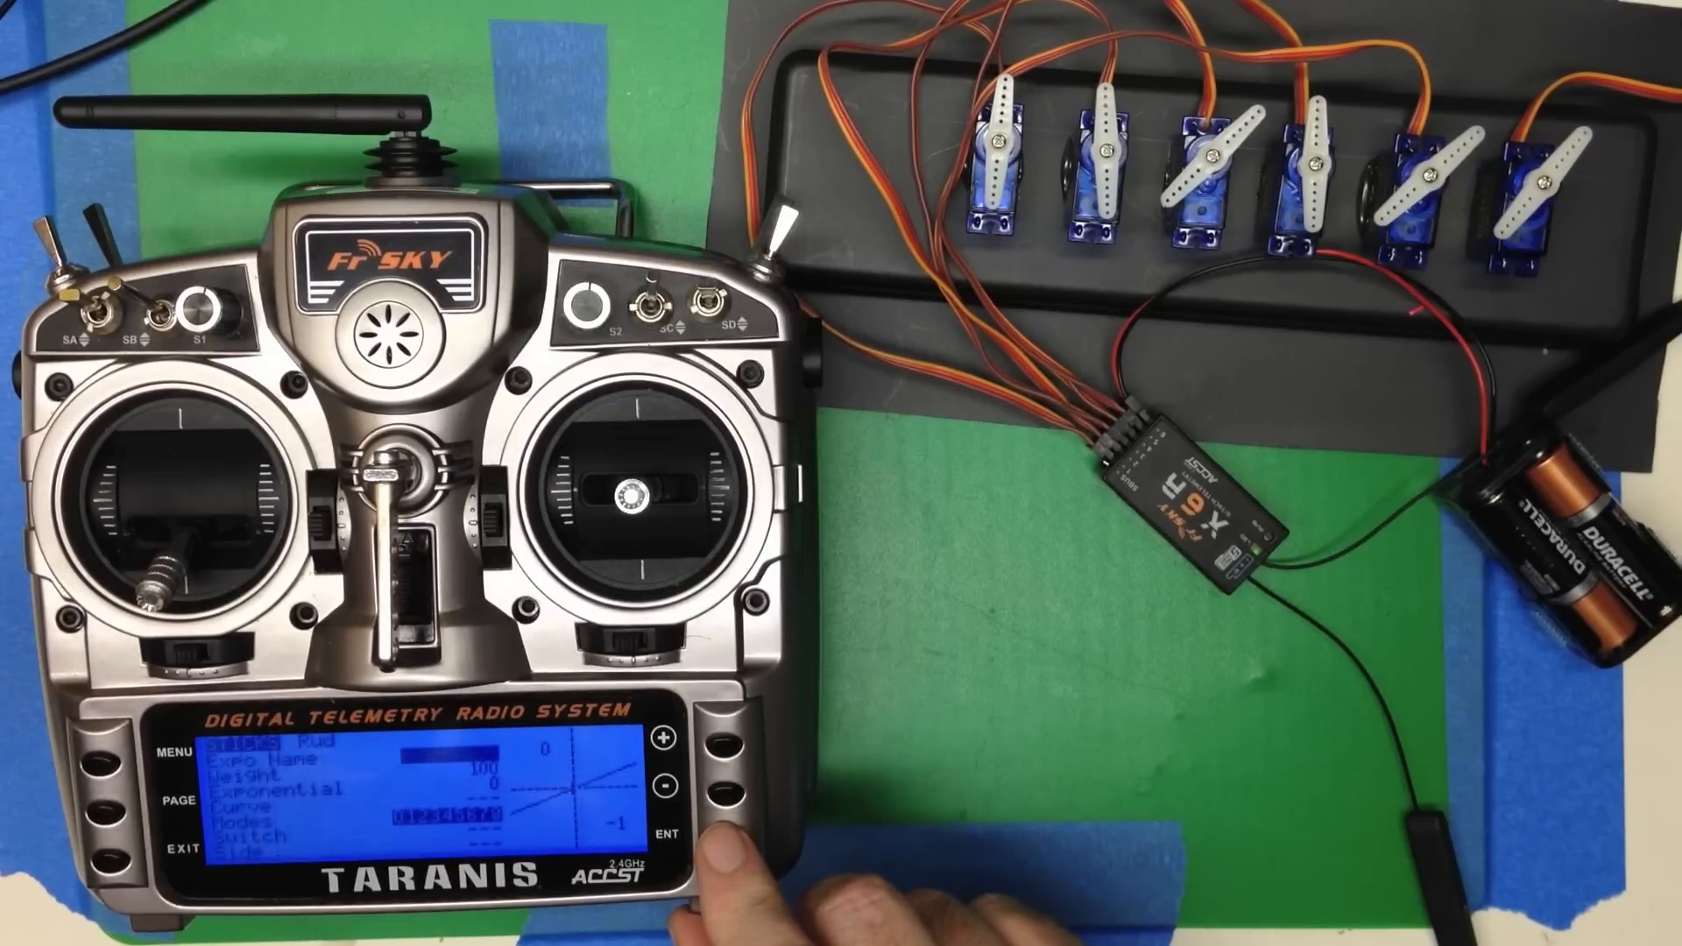